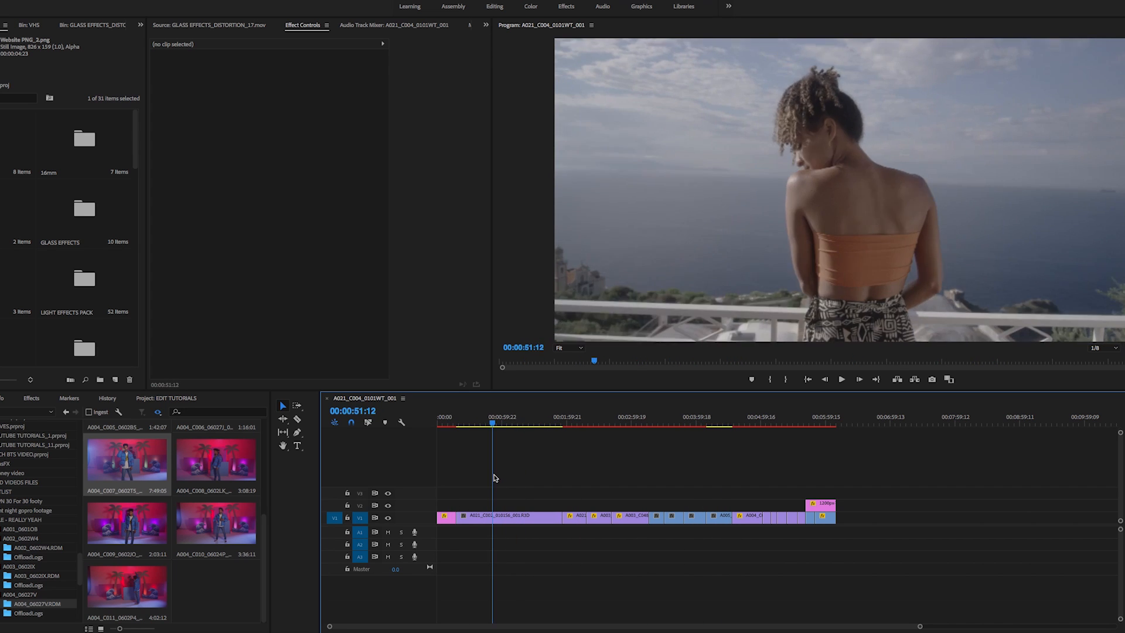
# Show the video effects list in the Effects panel
pyautogui.click(503, 517)
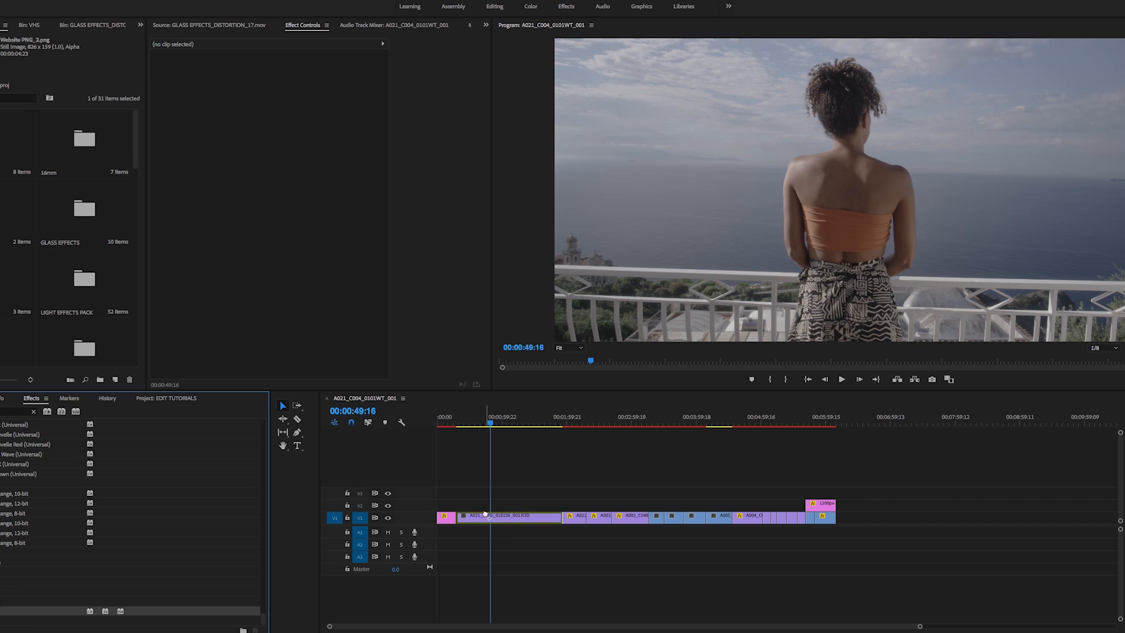
# Reveal the clip's Lumetri Color settings and expand its Creative section
pyautogui.click(510, 517)
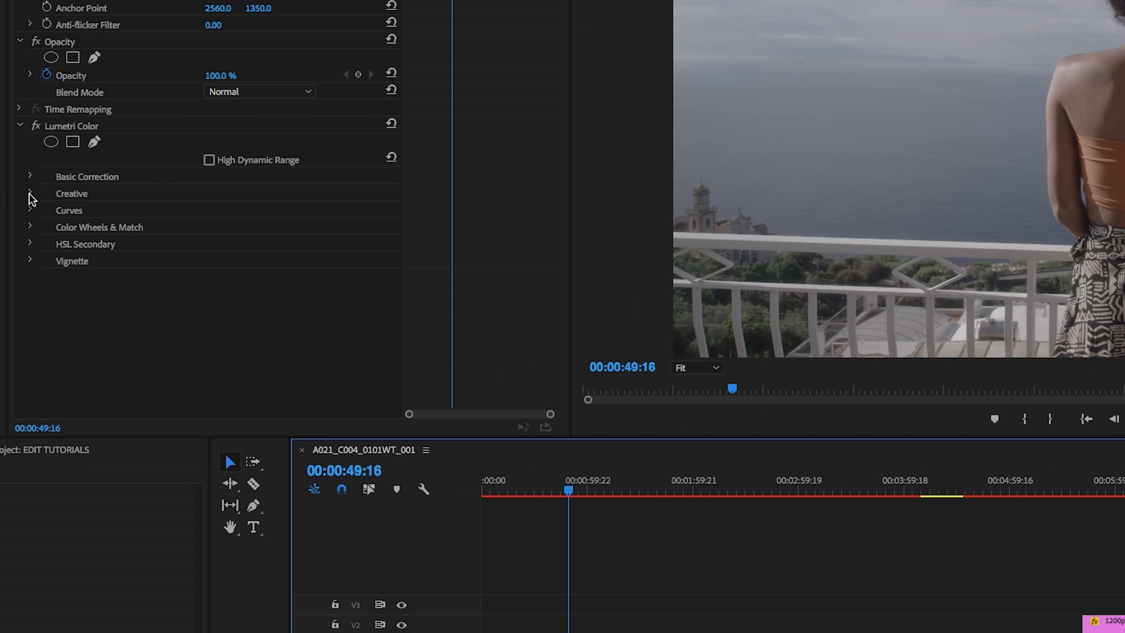
pyautogui.click(30, 193)
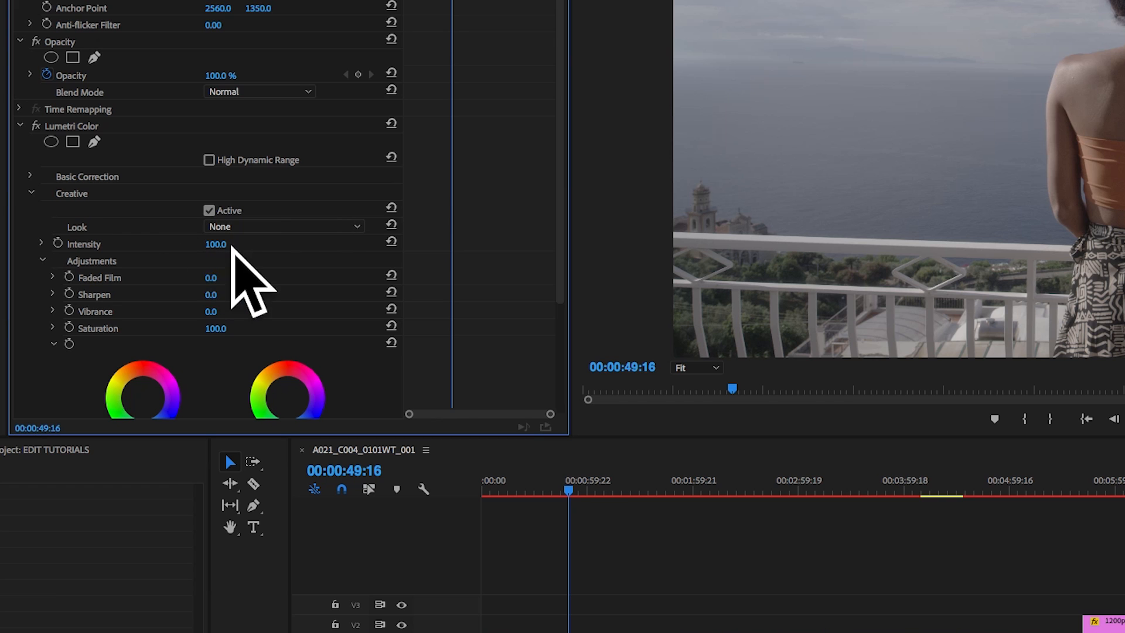
pyautogui.moveTo(280, 226)
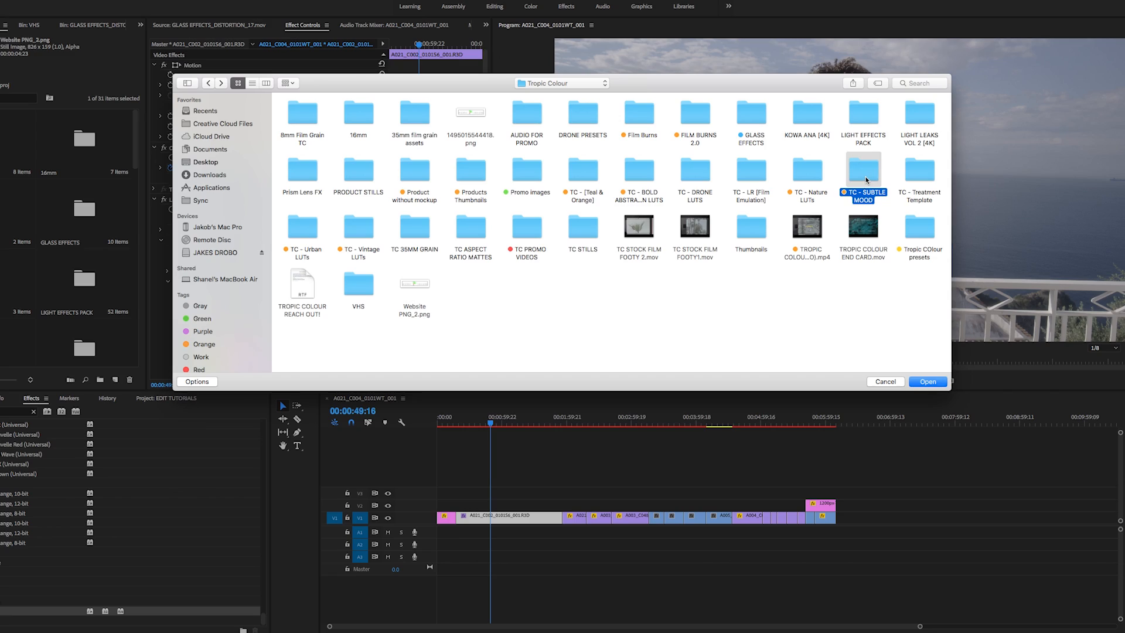
# Load the TC - LOWCON_80.cube look from the TC - SUBTLE MOOD folder onto the clip
pyautogui.doubleClick(863, 177)
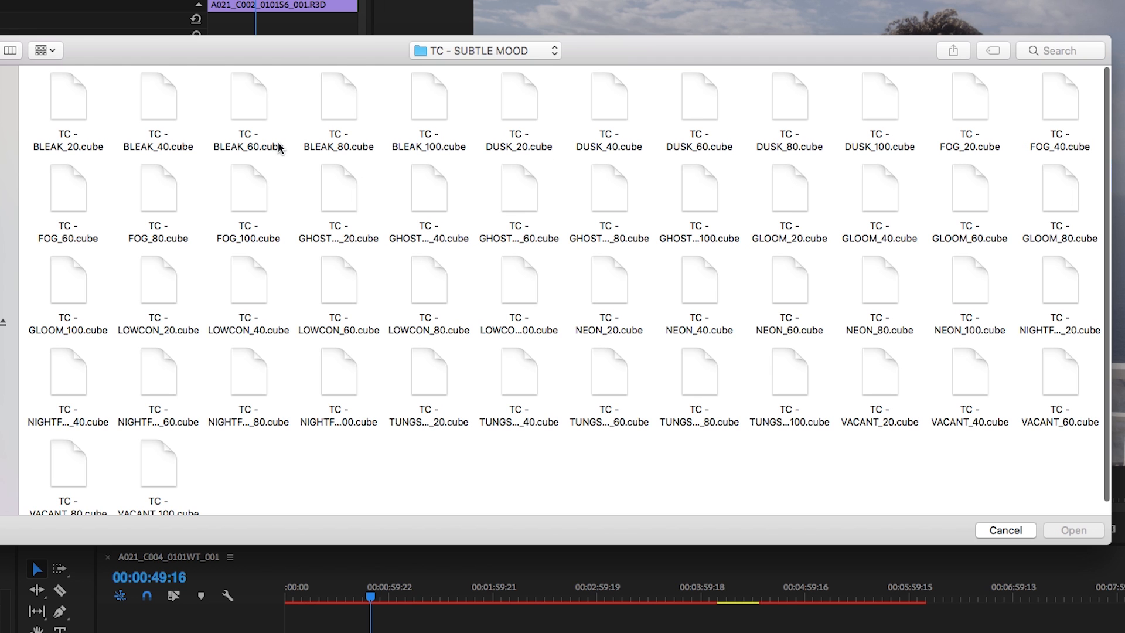
pyautogui.moveTo(250, 109)
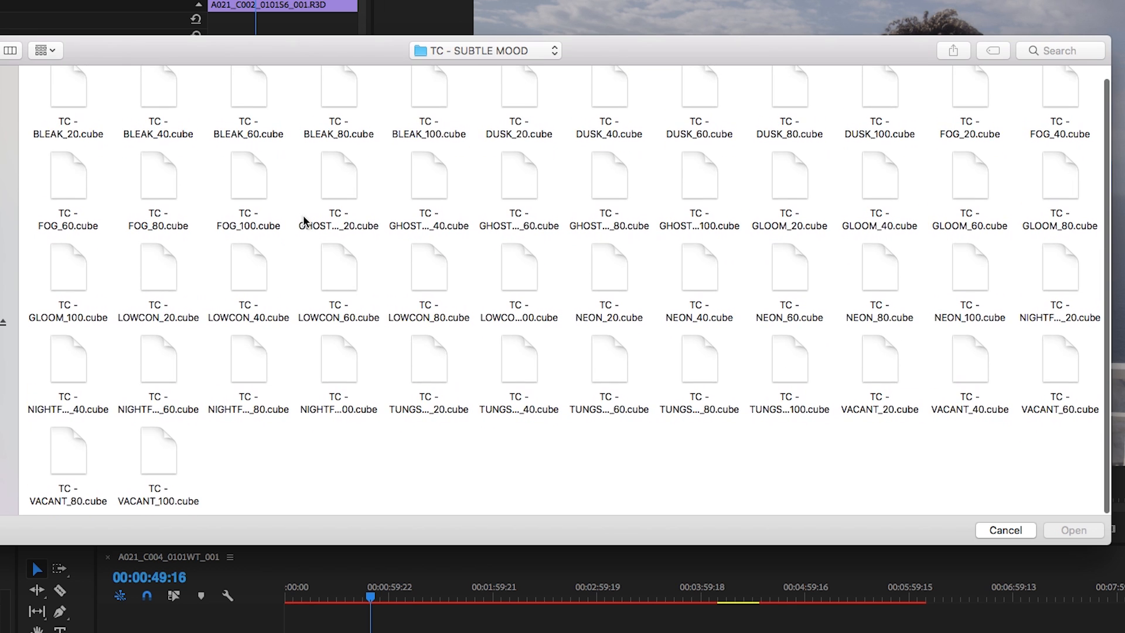
pyautogui.moveTo(337, 288)
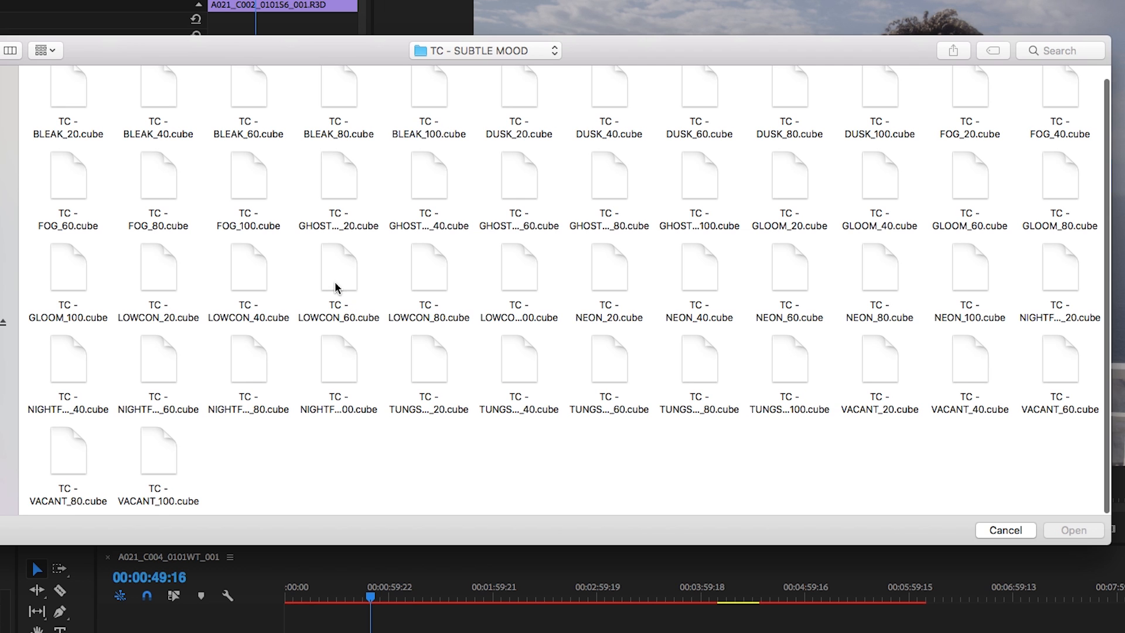
pyautogui.click(526, 220)
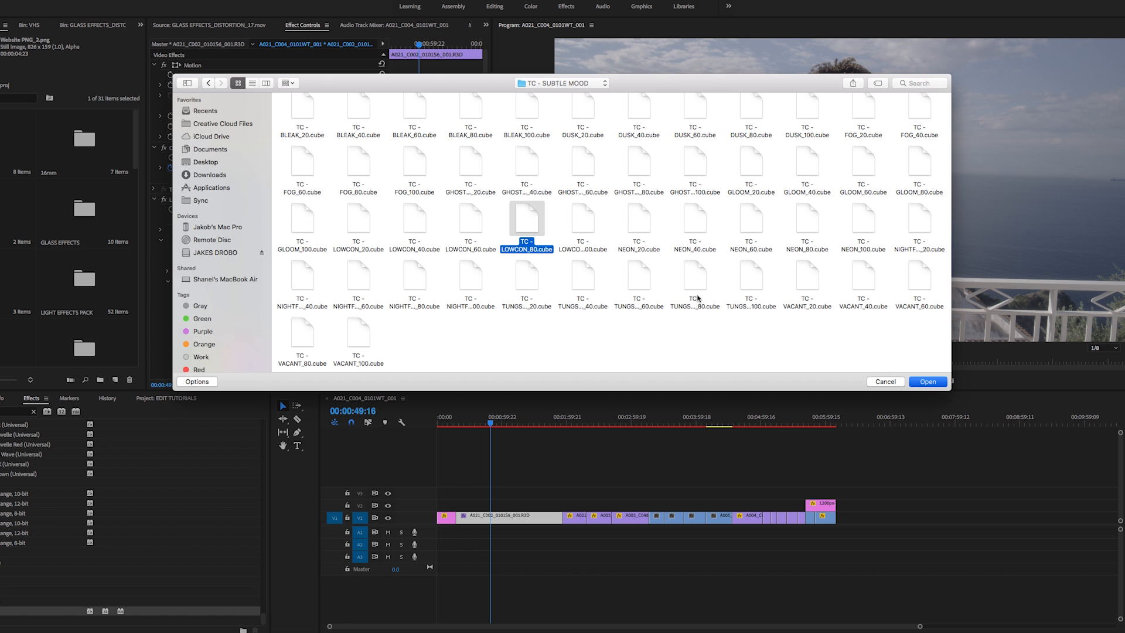
pyautogui.moveTo(519, 222)
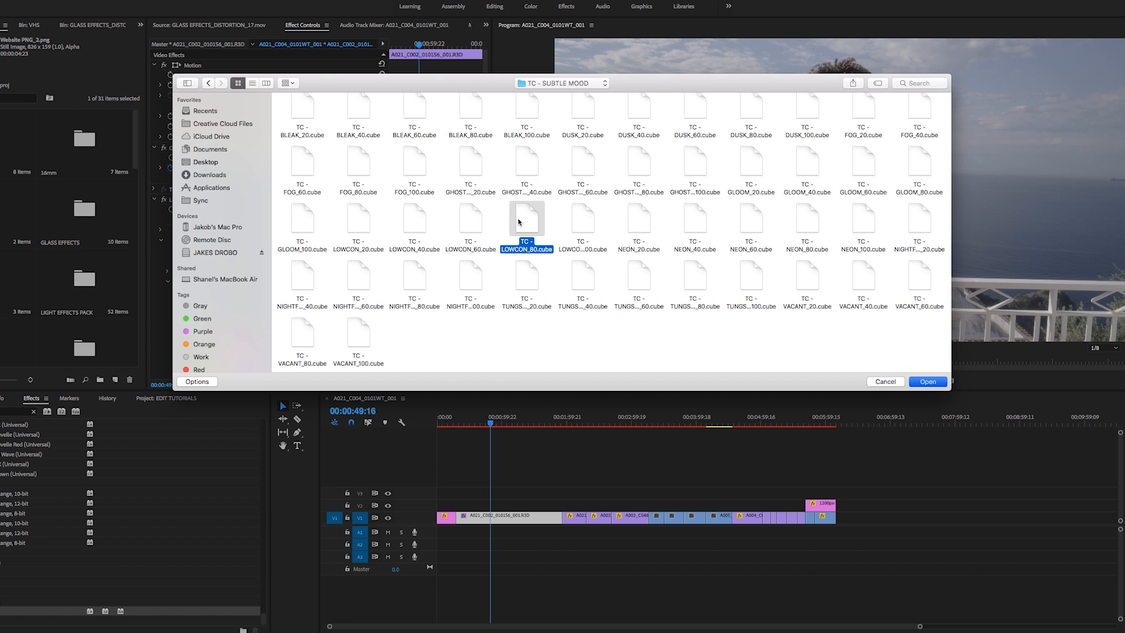
pyautogui.click(927, 380)
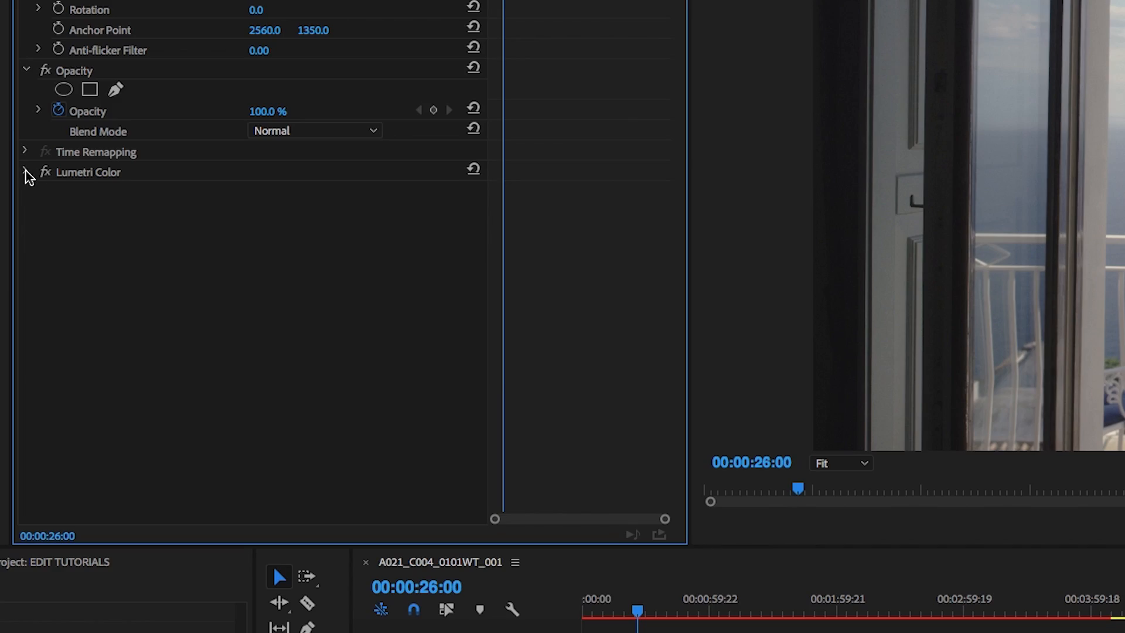
# Lower the door clip's Highlights to -23 in Lumetri Color Basic Correction
pyautogui.click(25, 171)
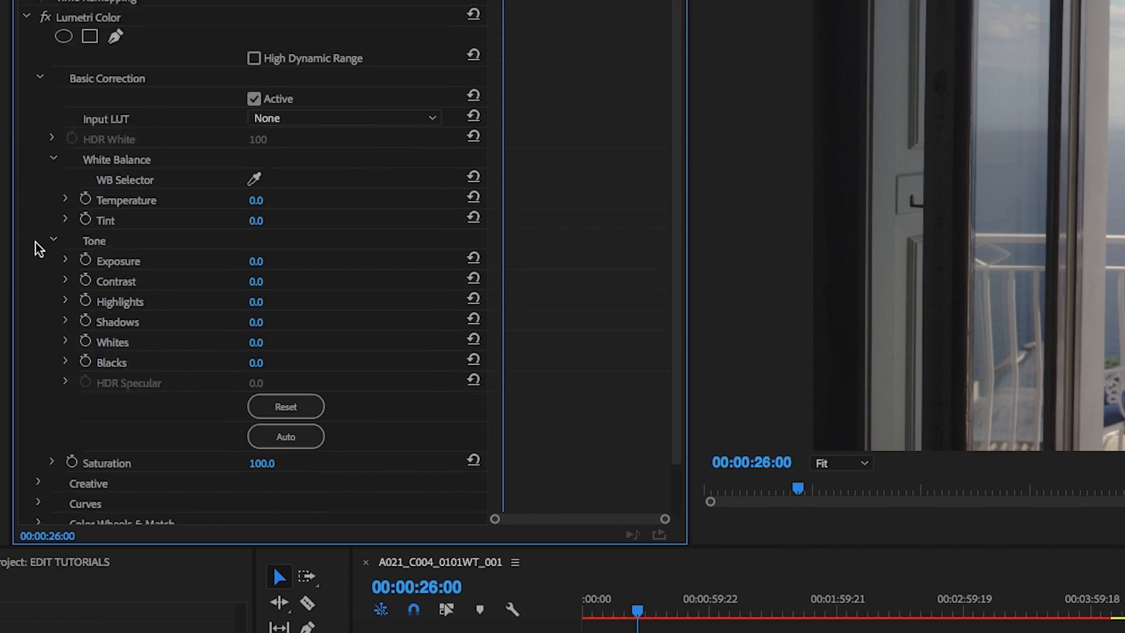
pyautogui.scroll(-3)
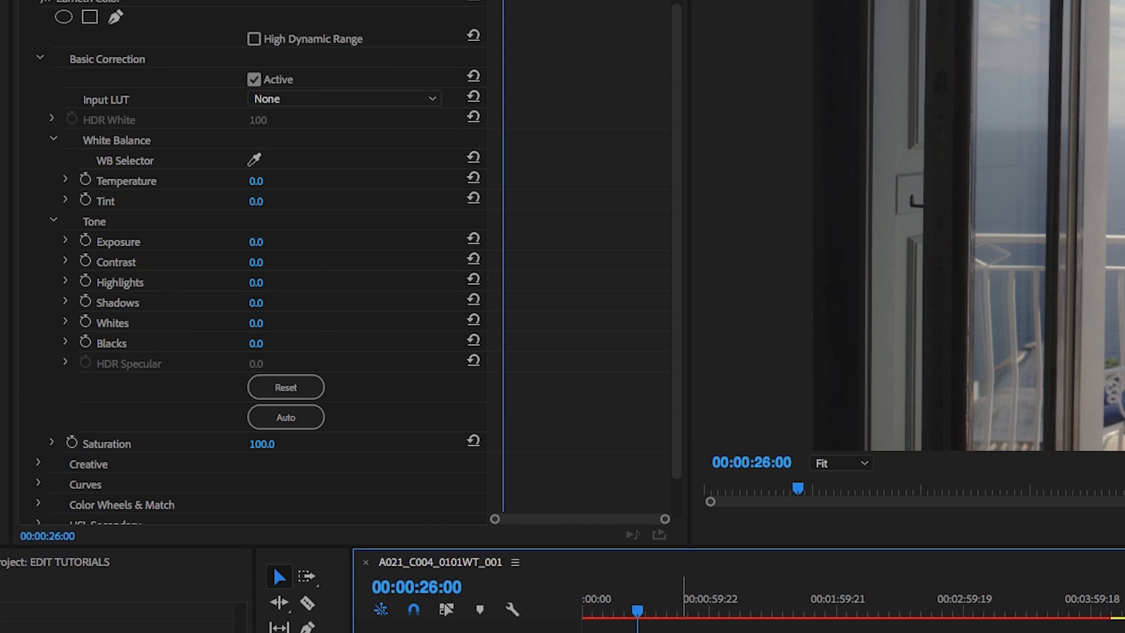
pyautogui.moveTo(256, 283); pyautogui.dragTo(239, 283)
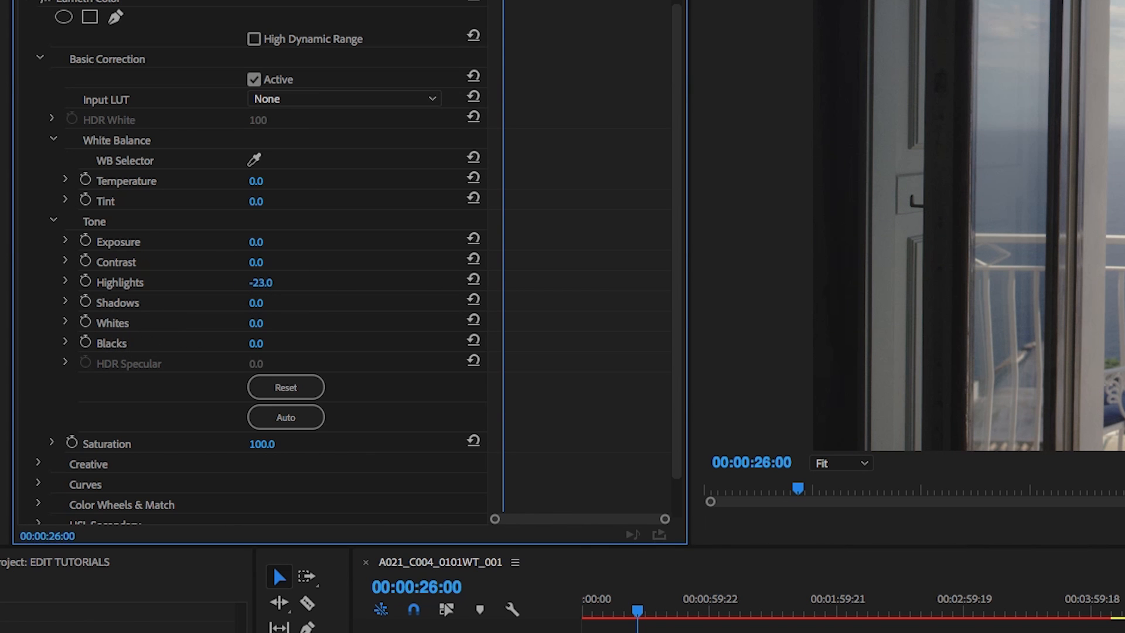